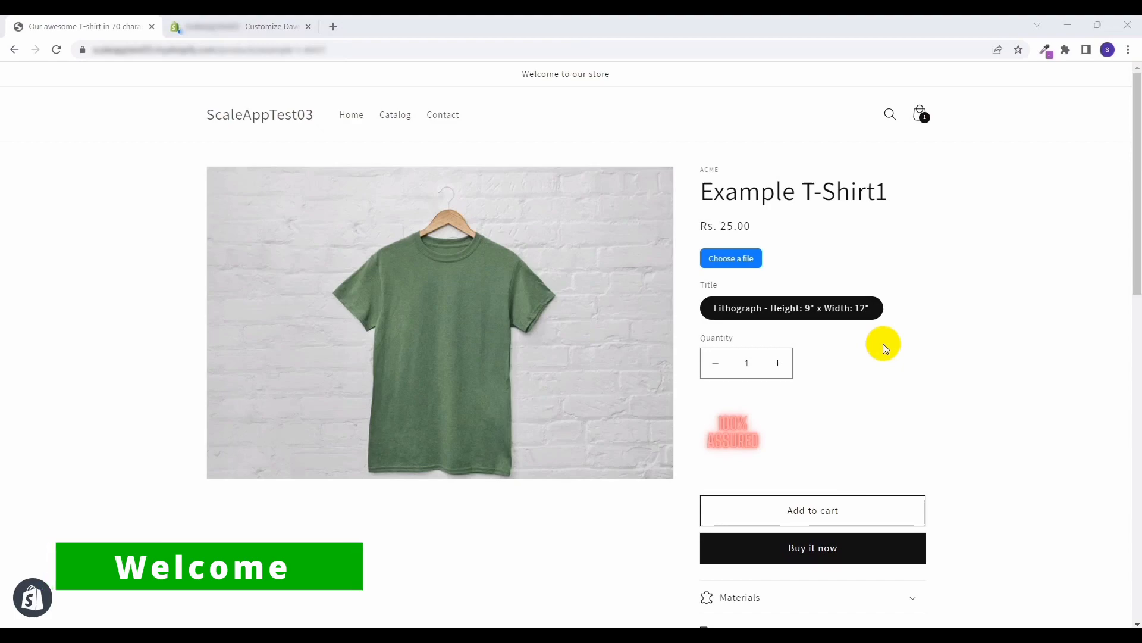
mouse_move(758, 472)
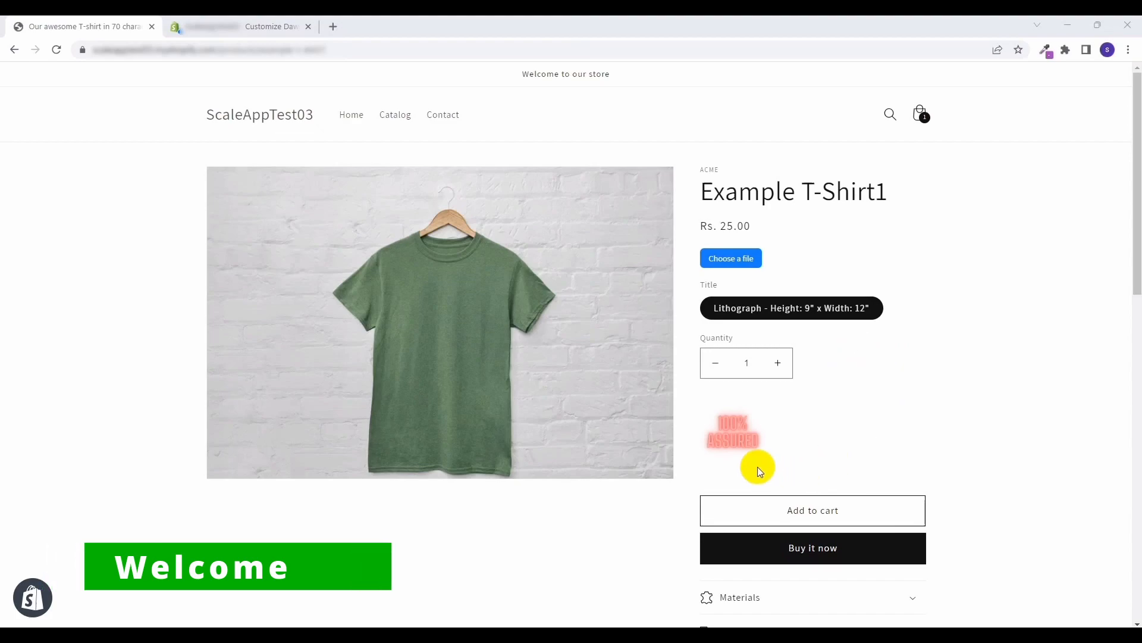
mouse_move(908, 451)
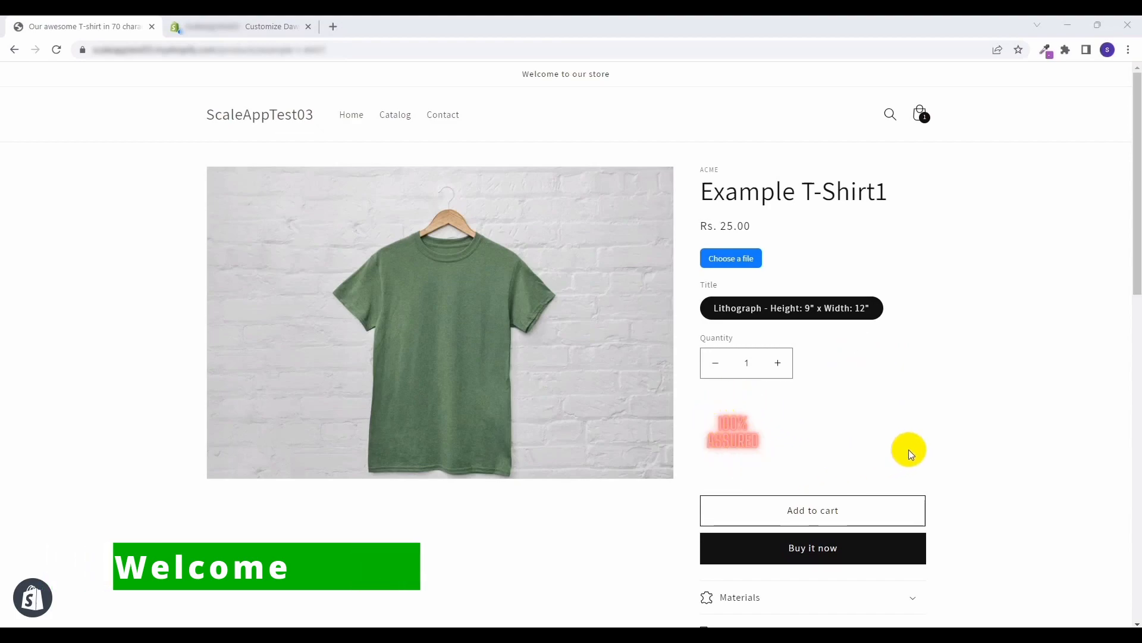
mouse_move(987, 357)
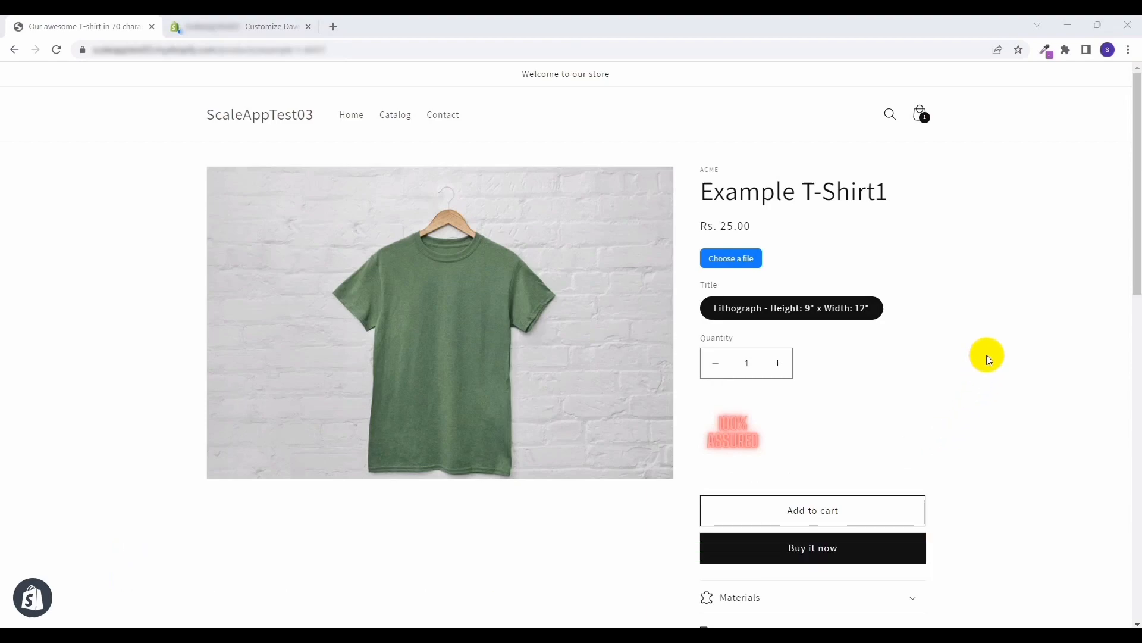
mouse_move(864, 500)
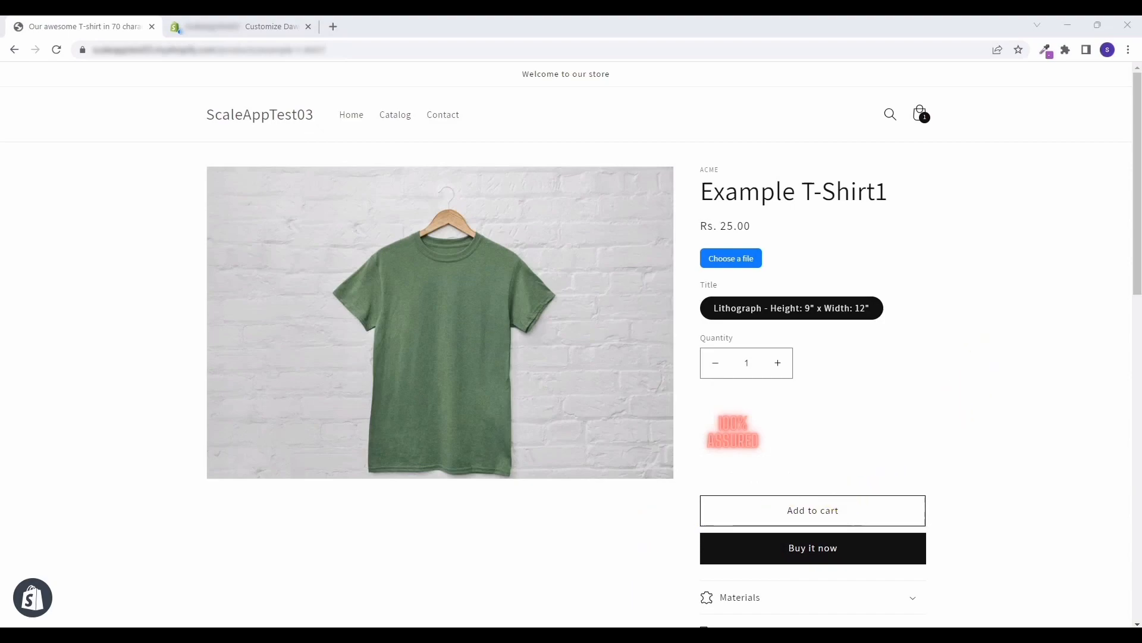
Step: Upload the 100_Assureed_1 image to Content > Files and copy its file link
click(244, 26)
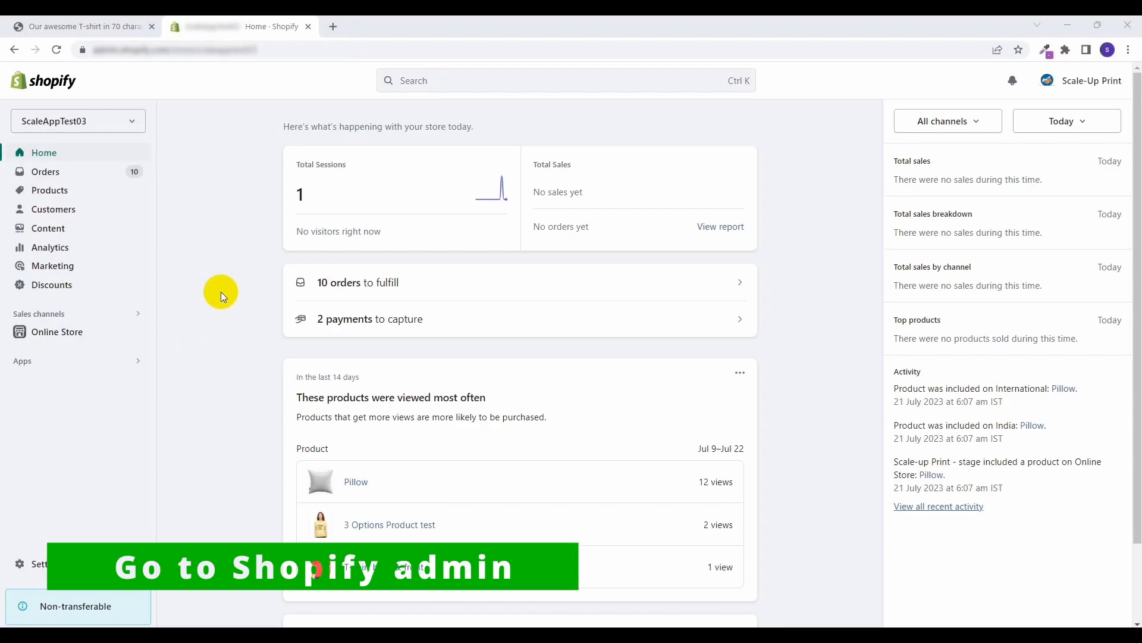
click(48, 228)
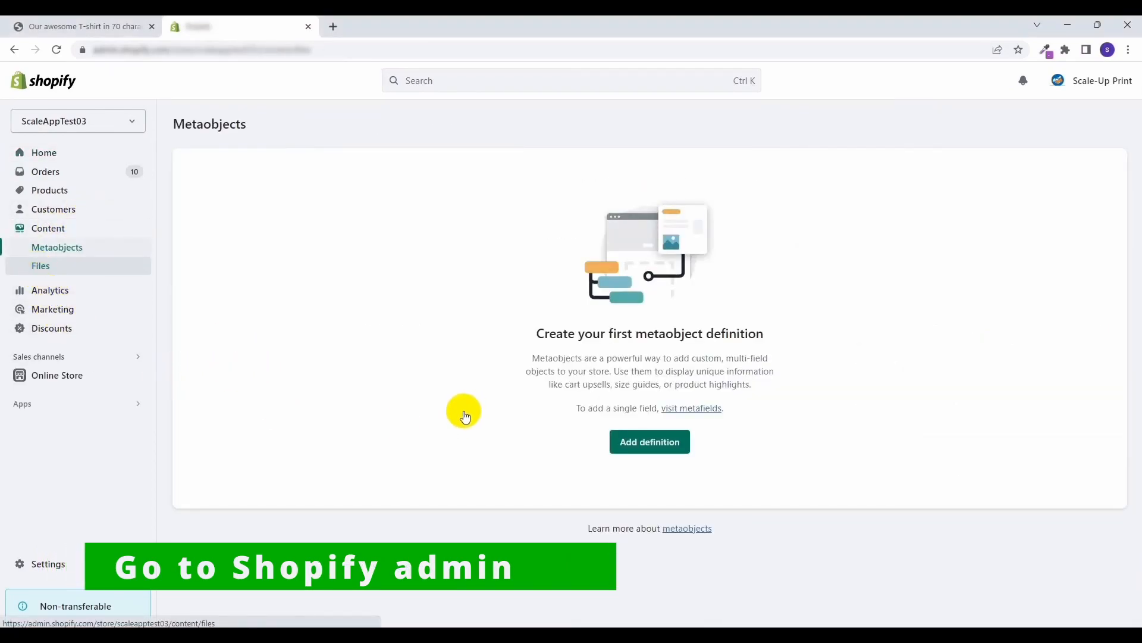
click(40, 266)
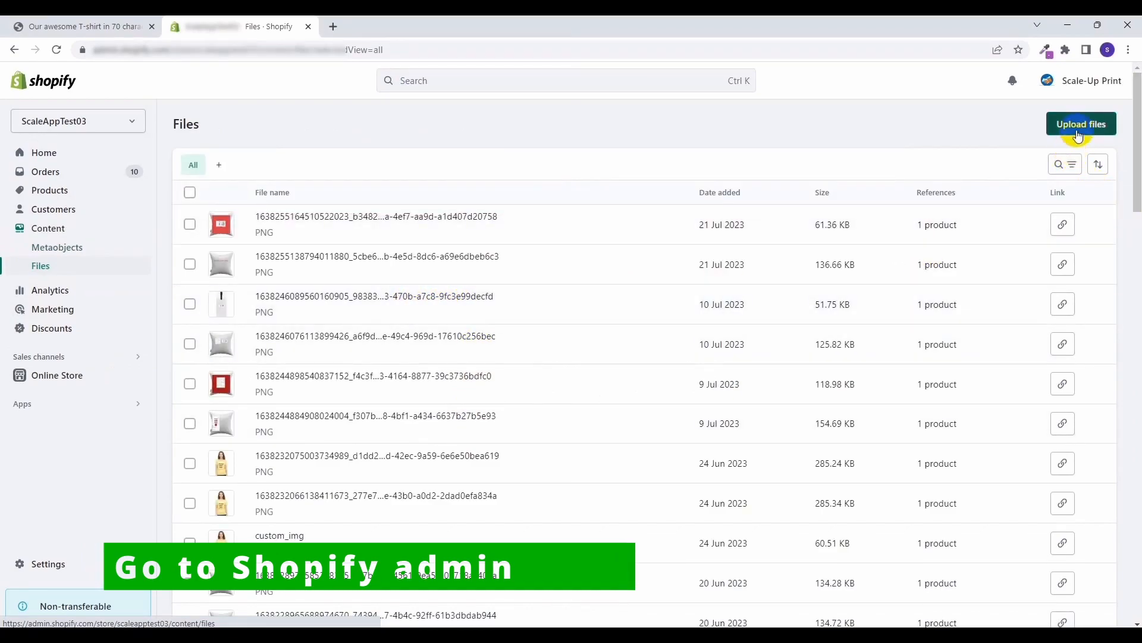
click(1081, 123)
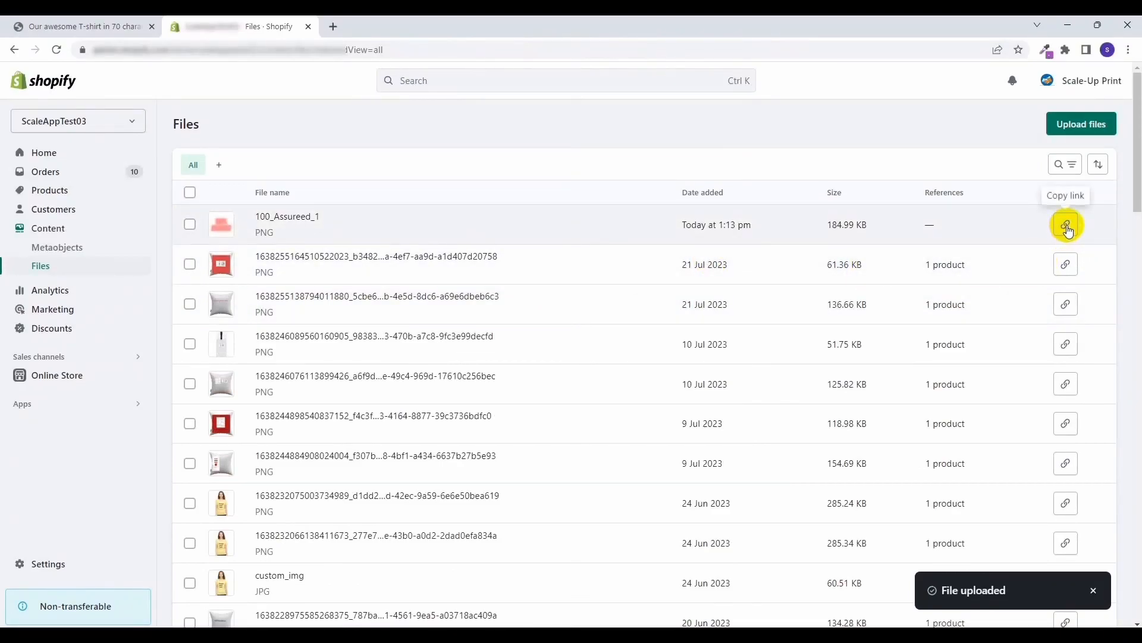
click(1064, 225)
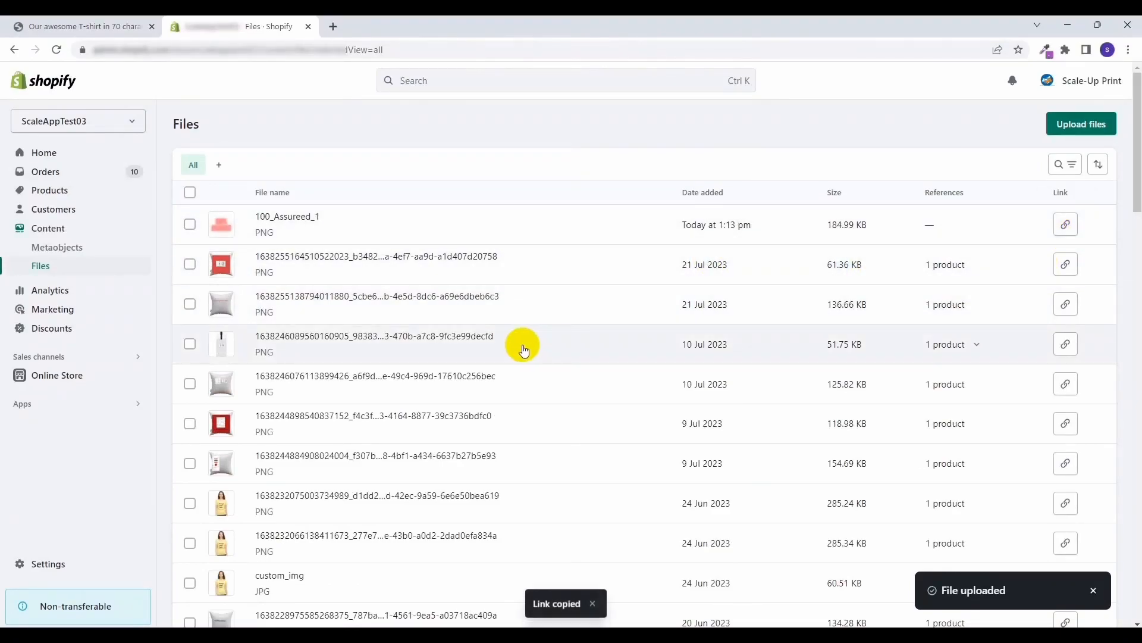
mouse_move(628, 388)
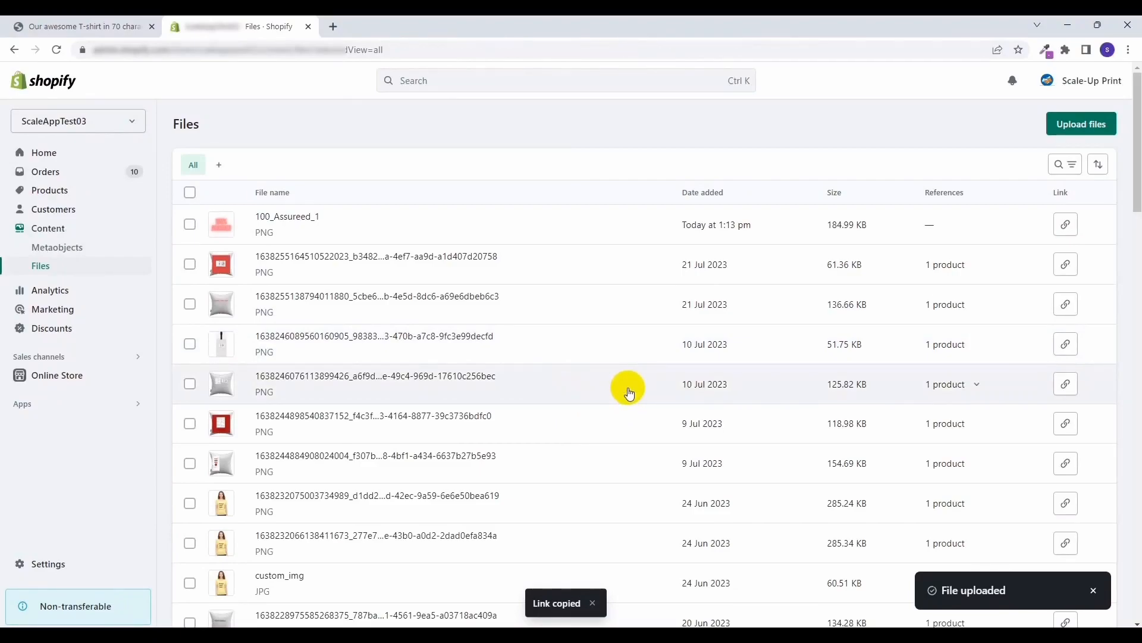
mouse_move(63, 479)
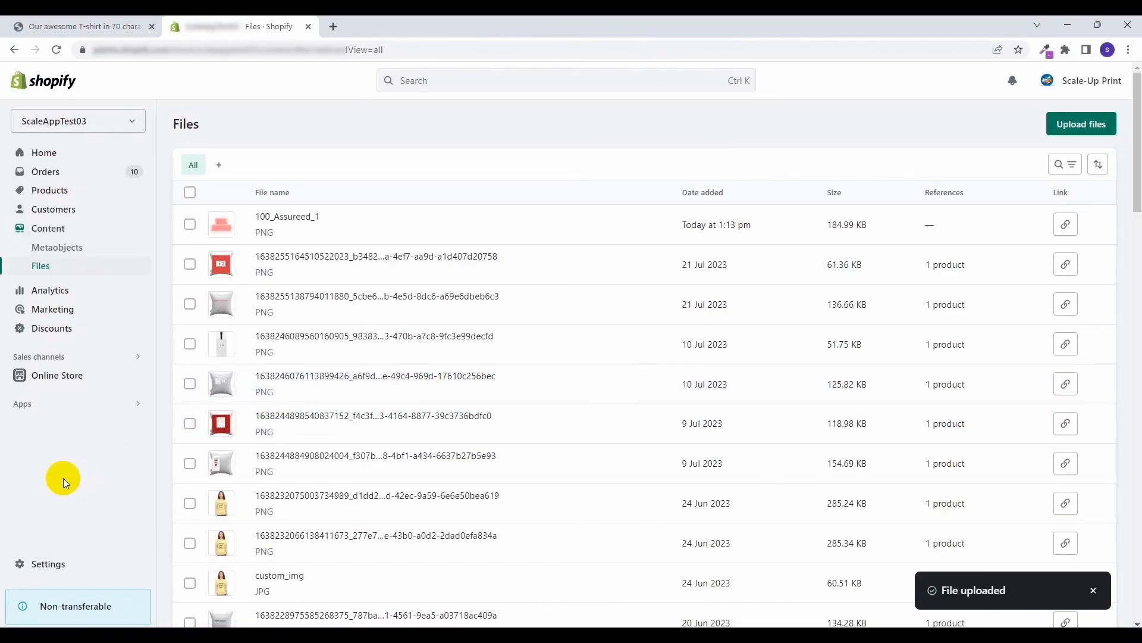
mouse_move(12, 429)
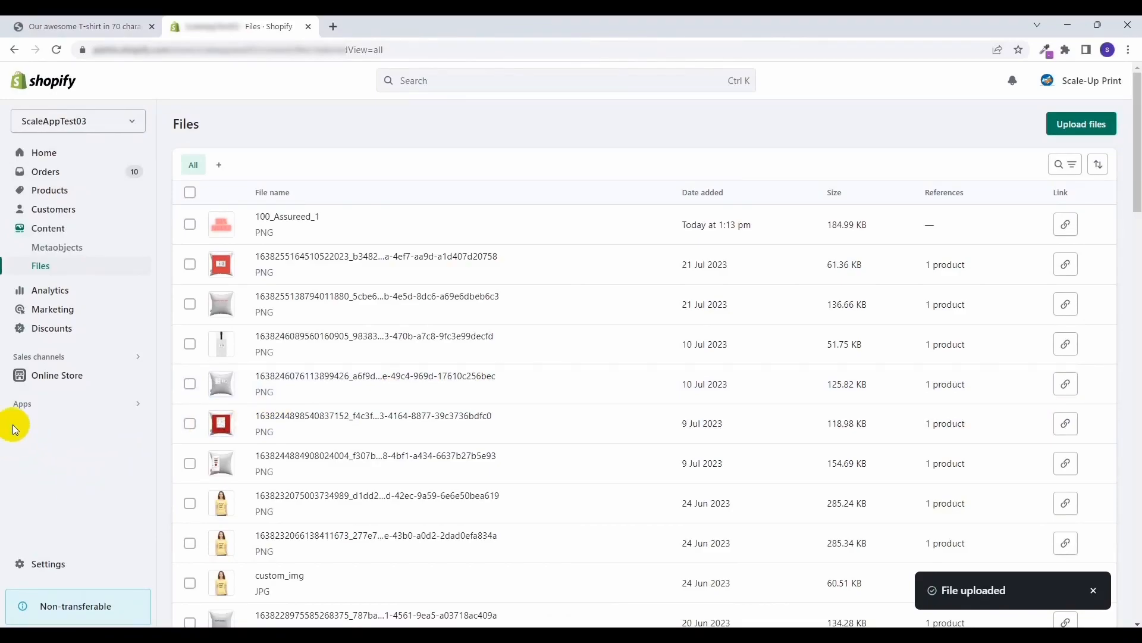
Step: Open the Dawn theme editor on the Default product template
click(57, 374)
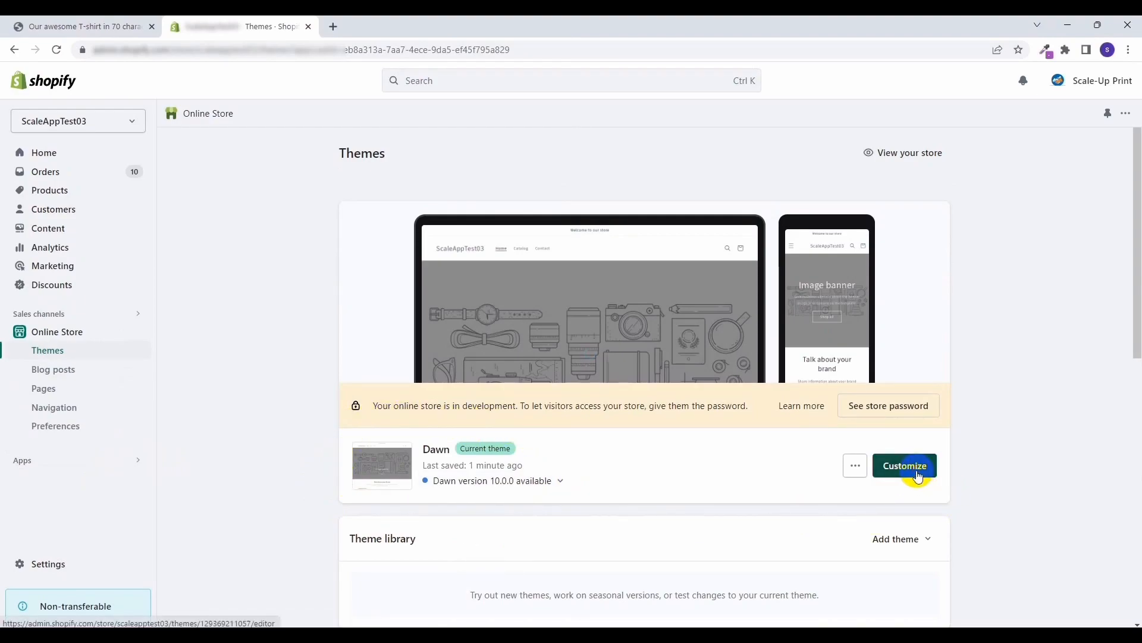
click(904, 464)
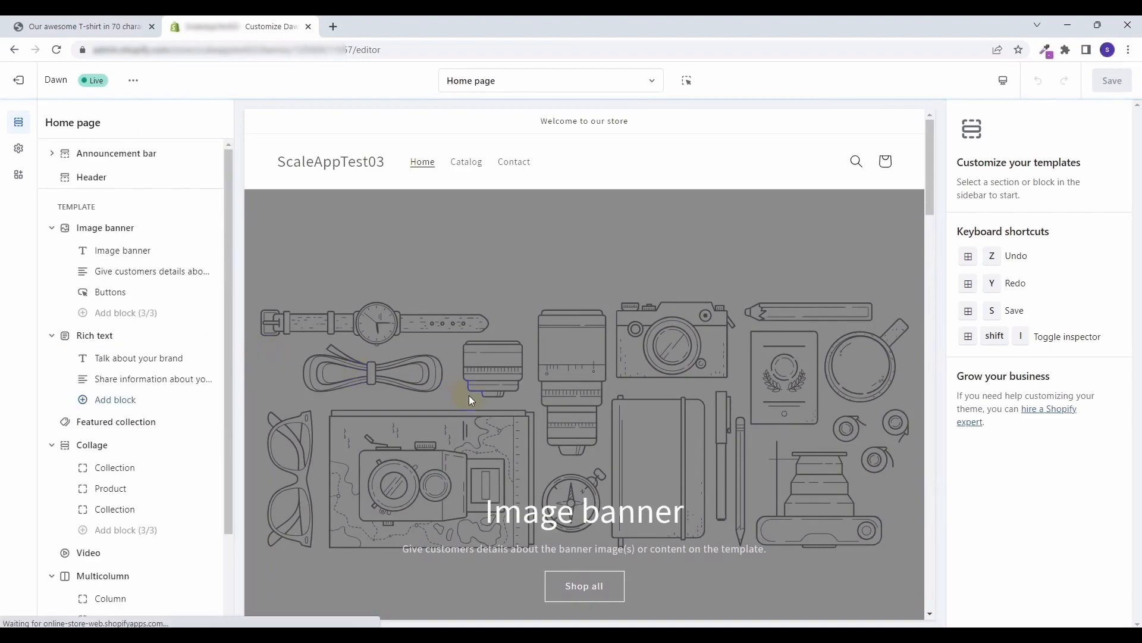
scroll(down, 3)
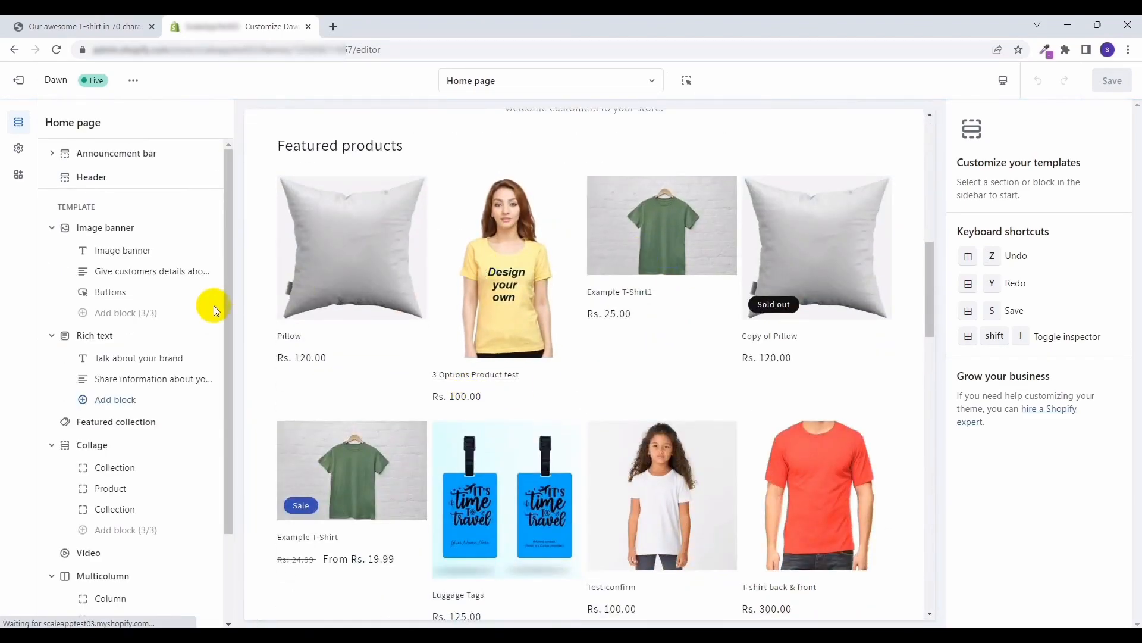
click(661, 224)
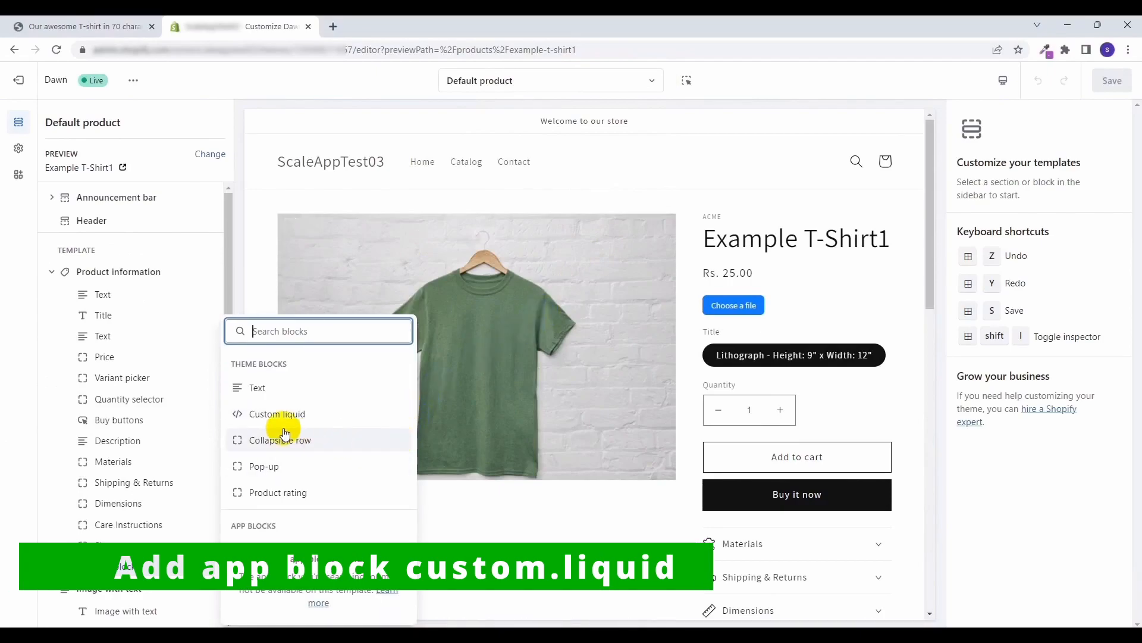
mouse_move(317, 419)
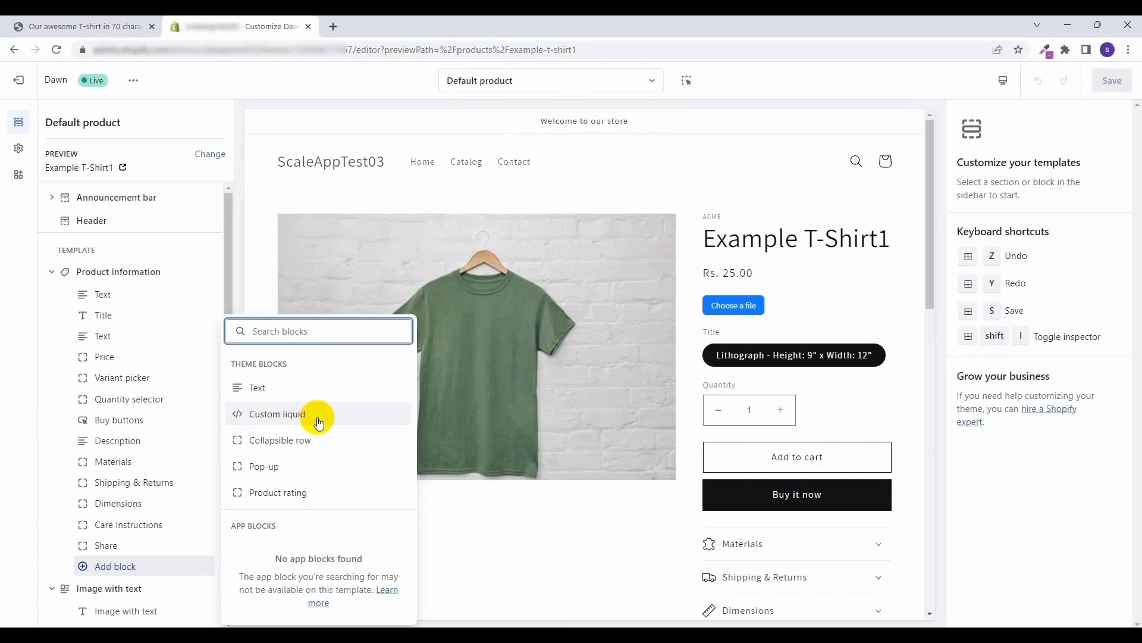
Step: Add a Custom liquid block whose img tag shows 100_Assureed_1 at height 100
click(276, 414)
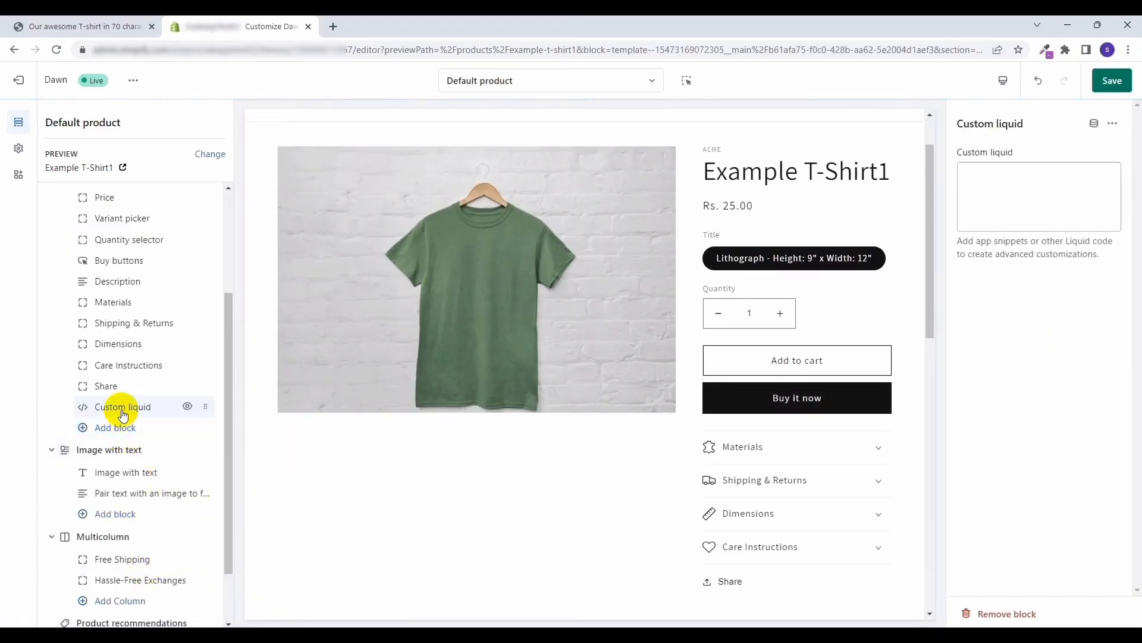
click(1037, 195)
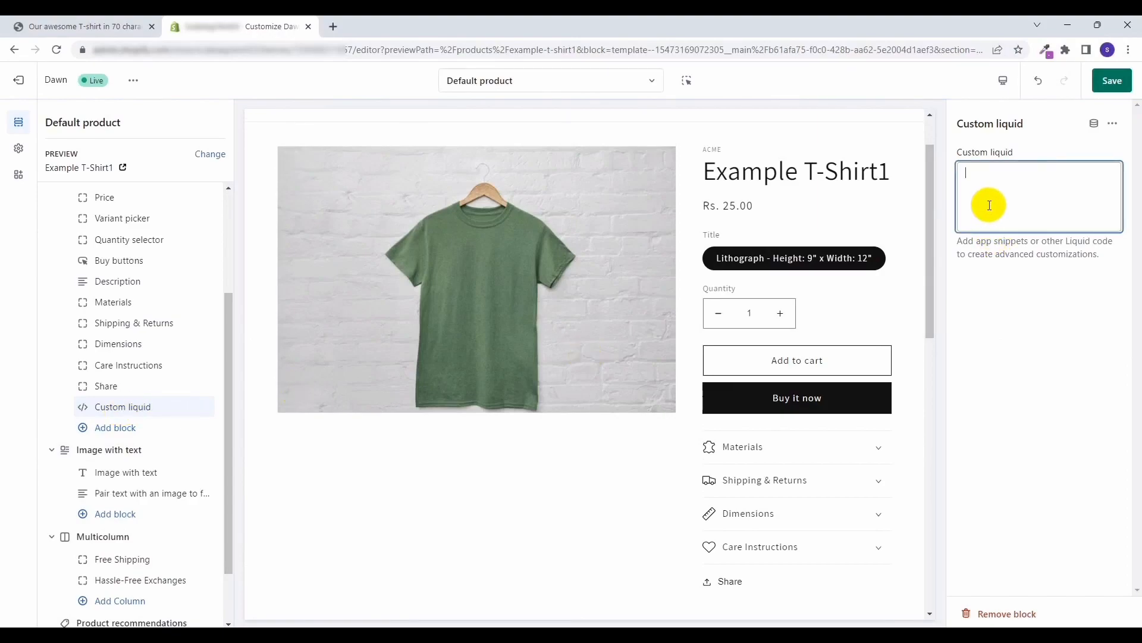
text(<img)
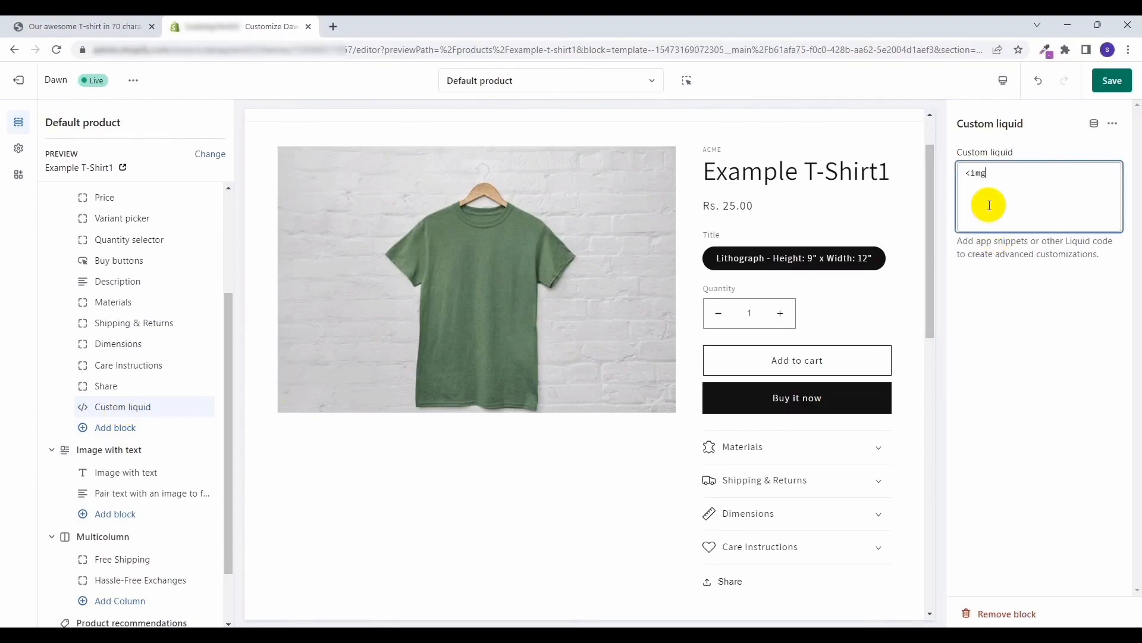
text(src=)
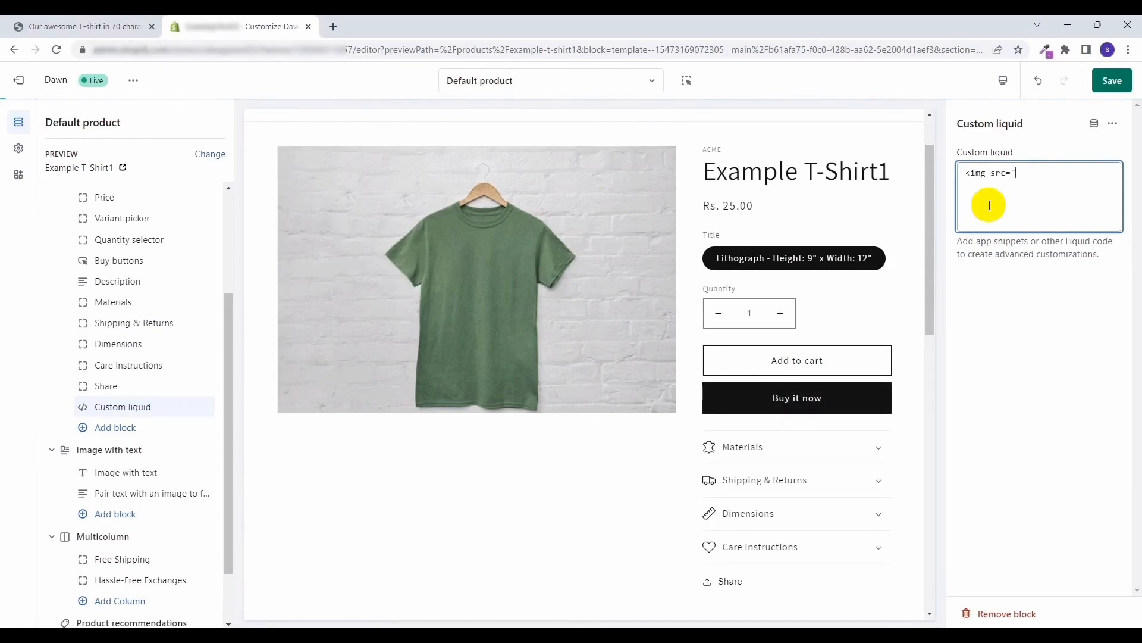
text(")
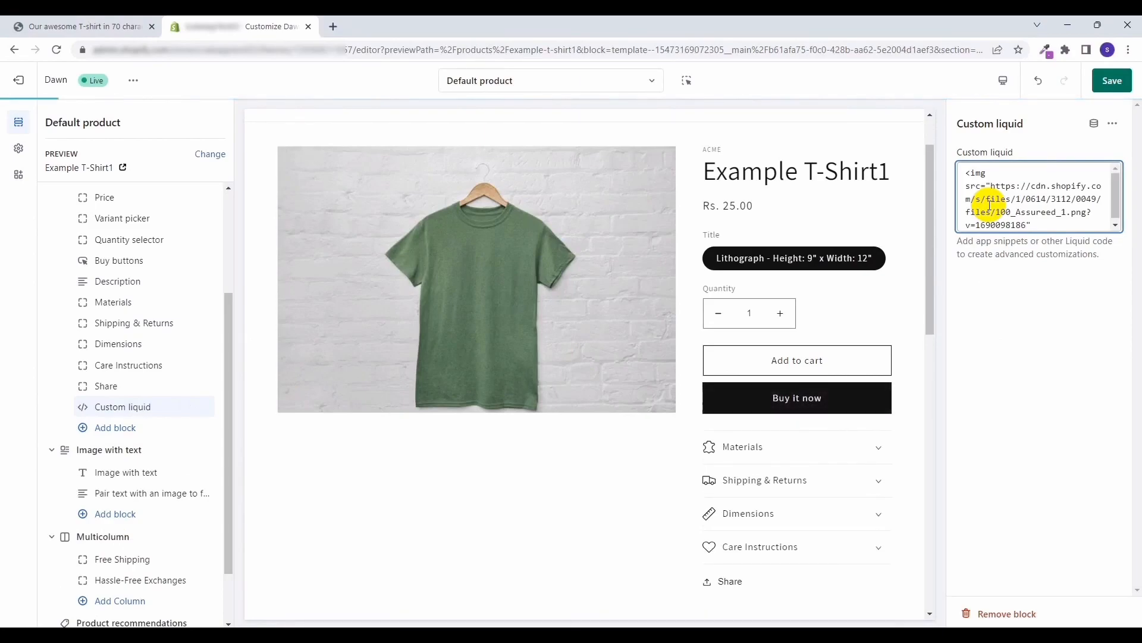
text(height="")
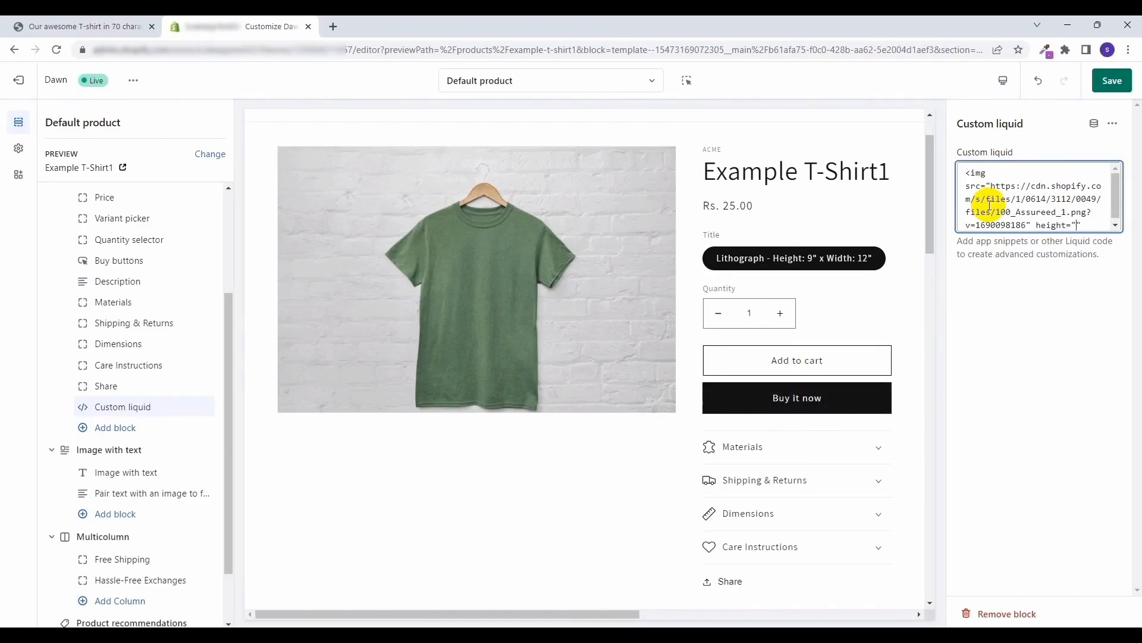
text(100)
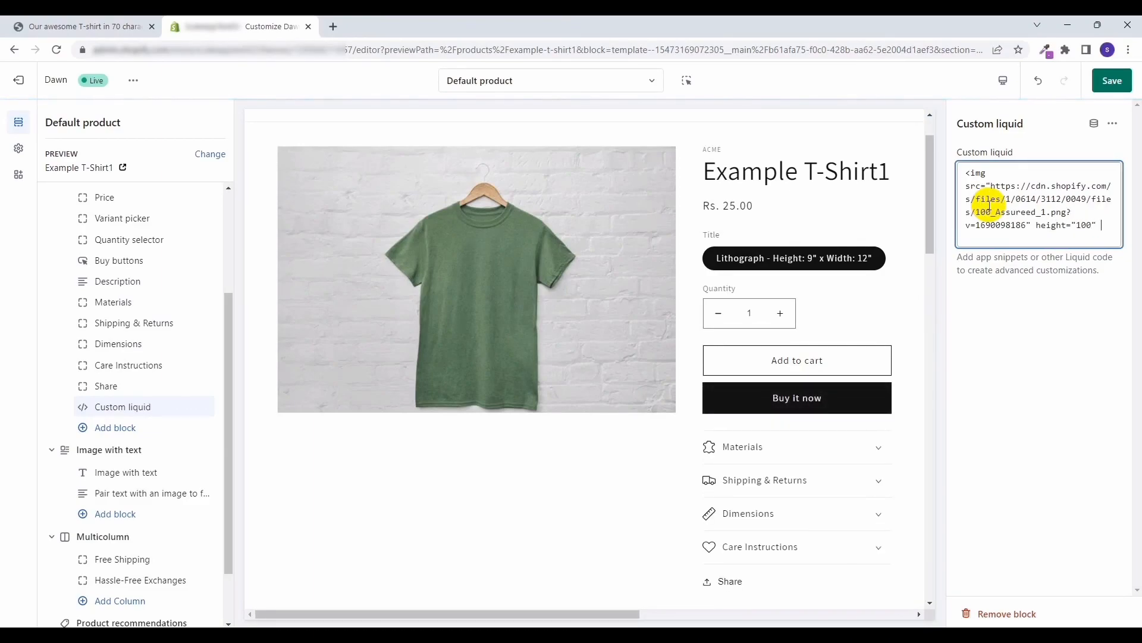
text(/>)
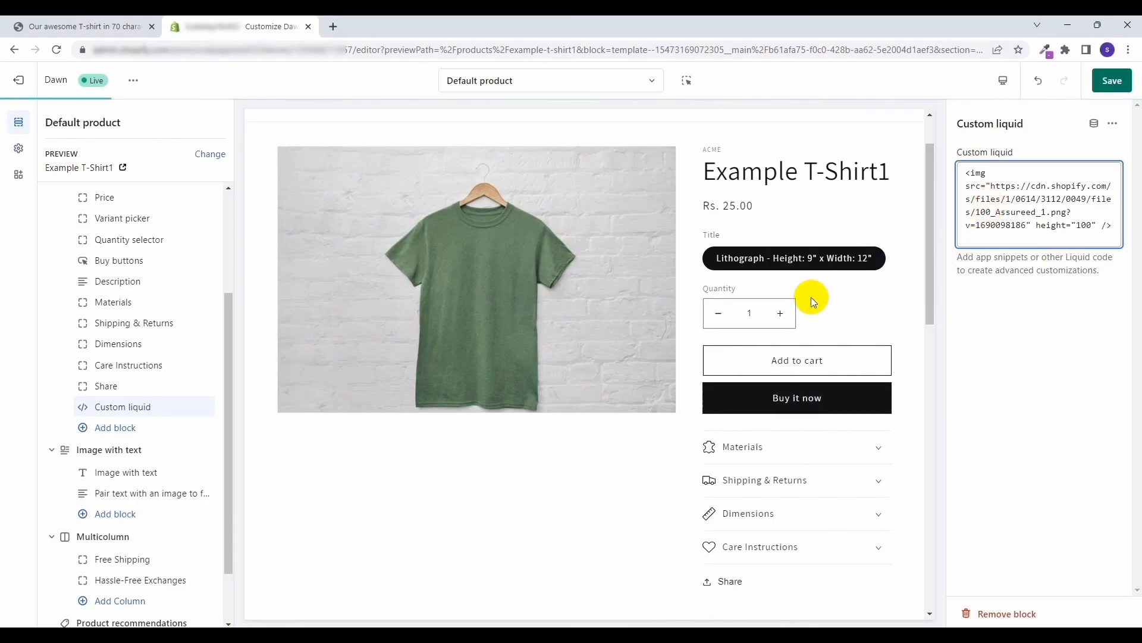
Step: Scroll down the editor sidebar toward the Custom liquid block
scroll(down, 3)
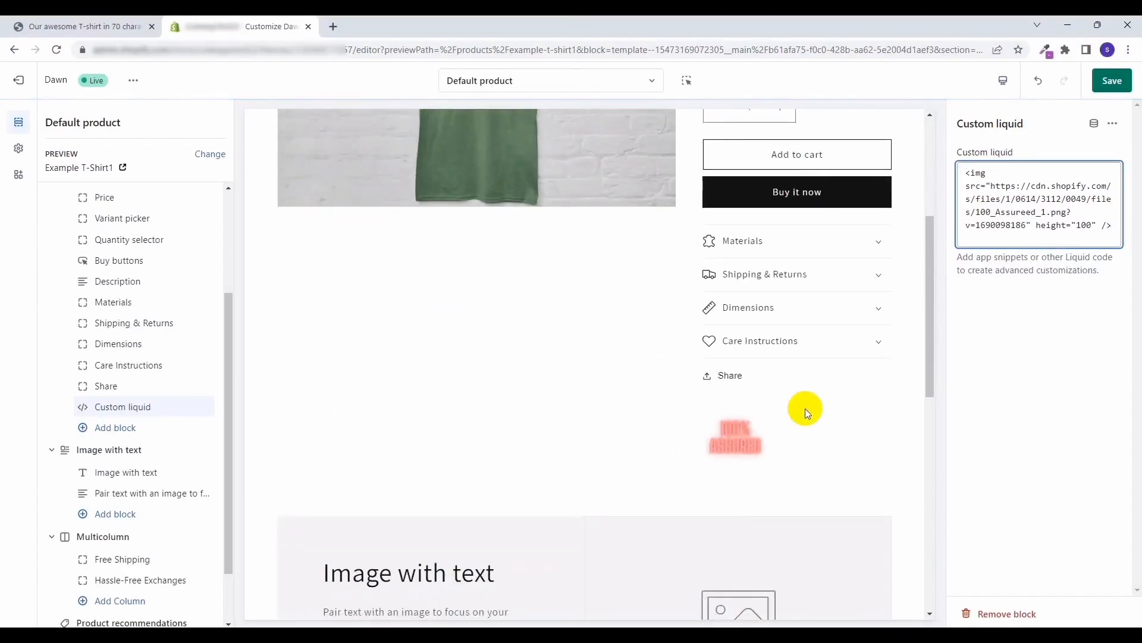
mouse_move(751, 444)
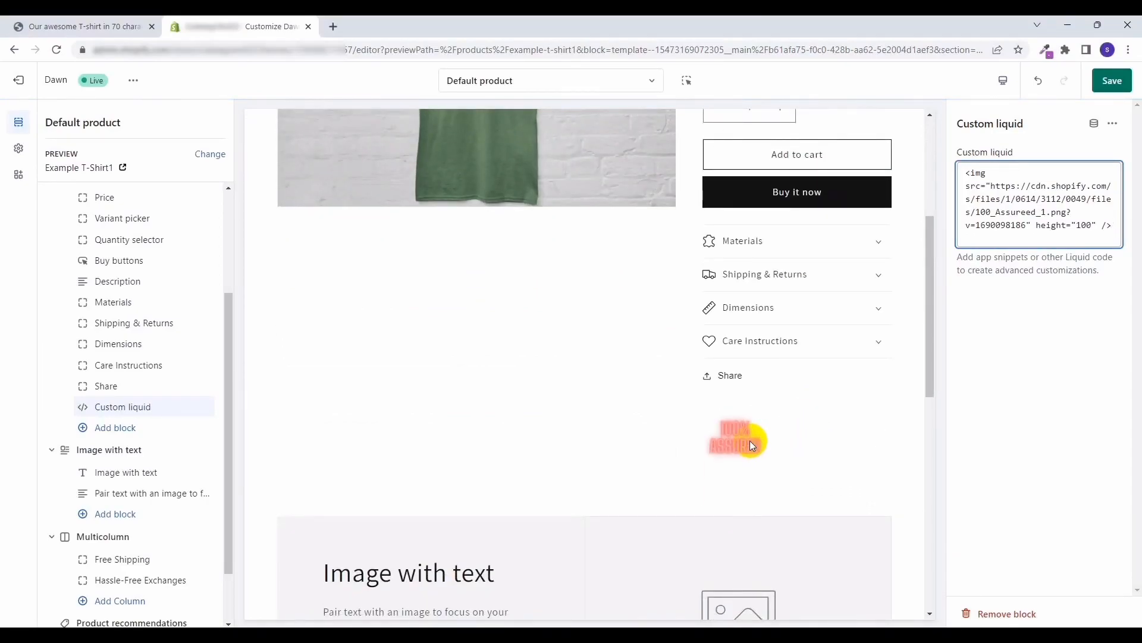
mouse_move(123, 406)
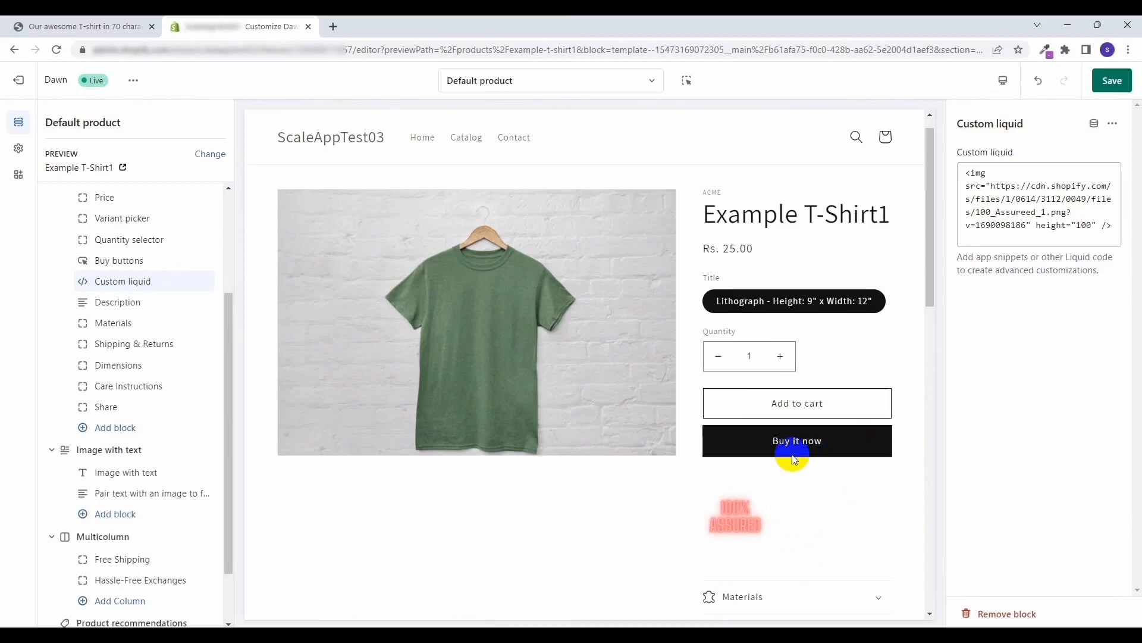
mouse_move(809, 525)
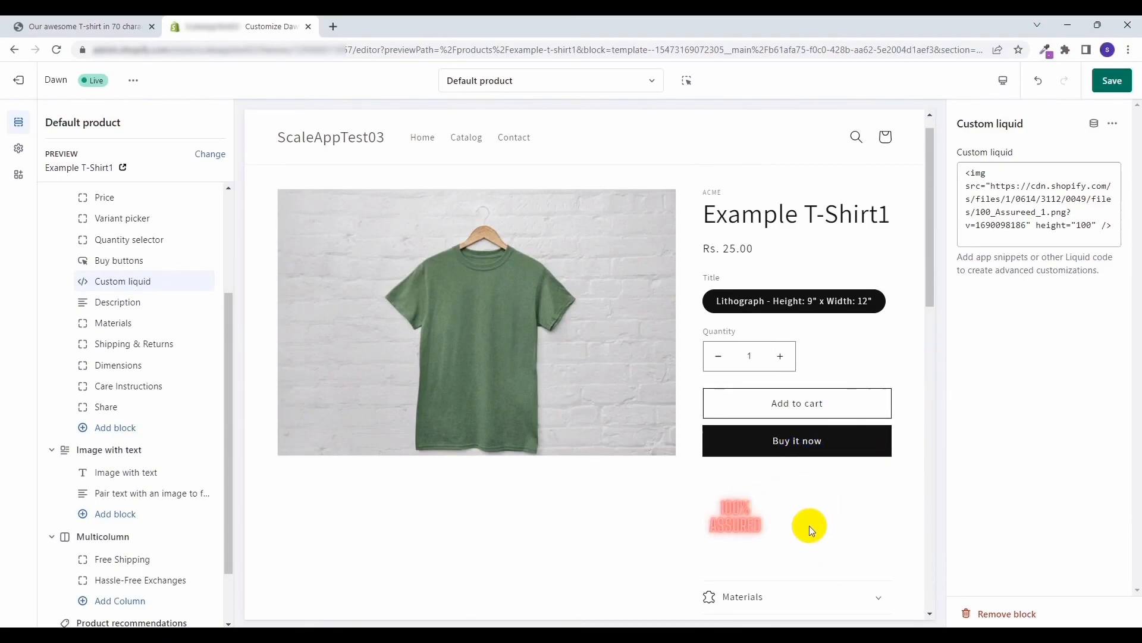
mouse_move(109, 427)
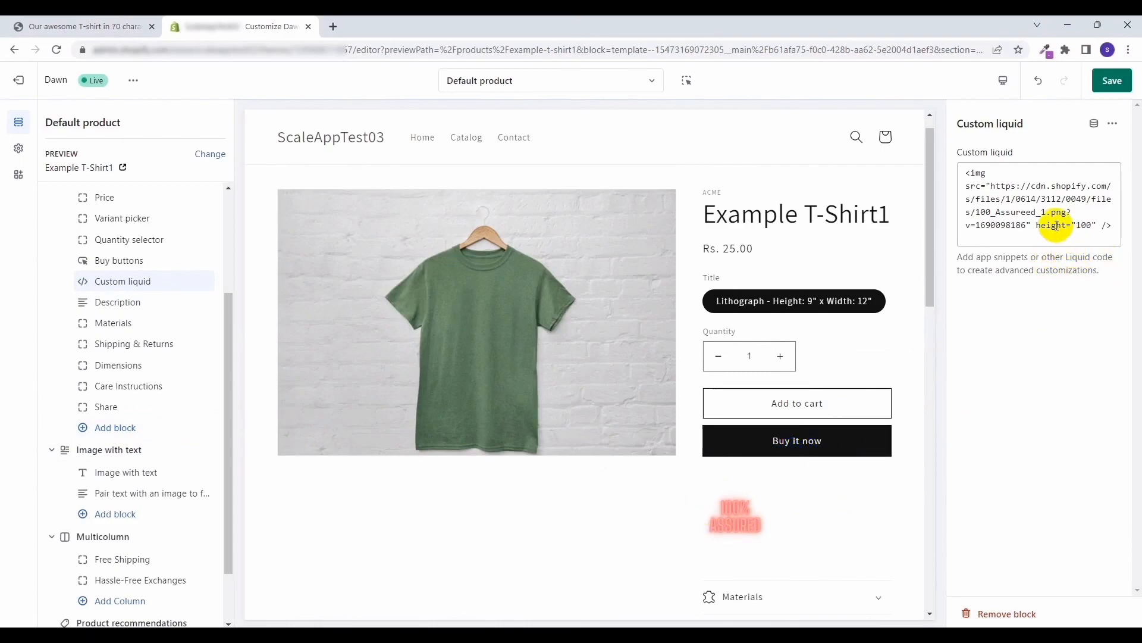
mouse_move(851, 490)
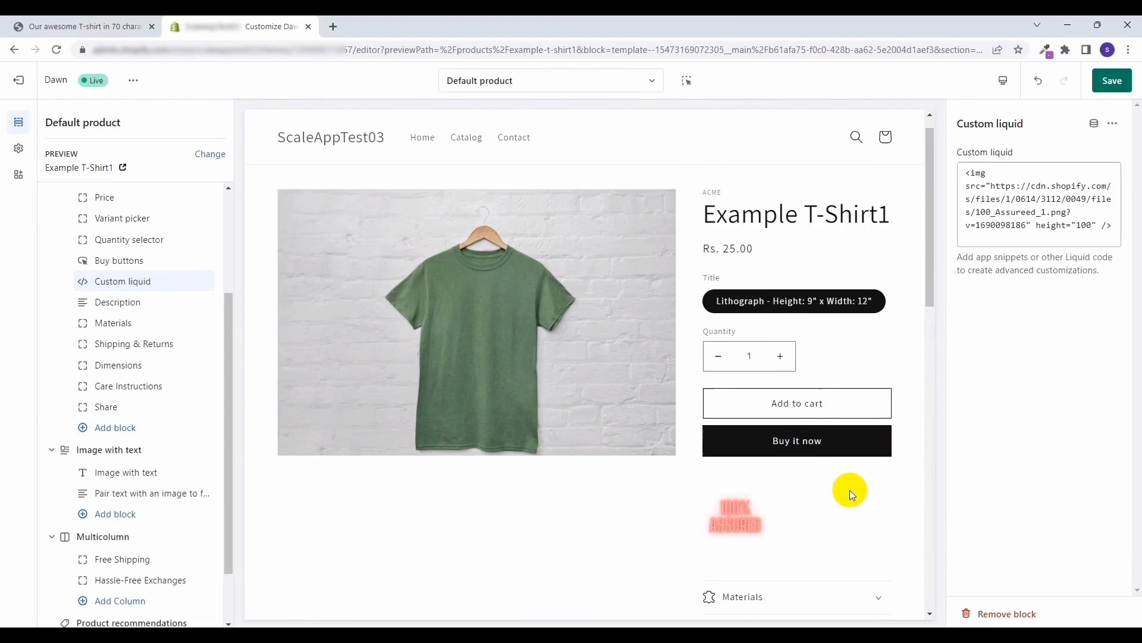
mouse_move(785, 466)
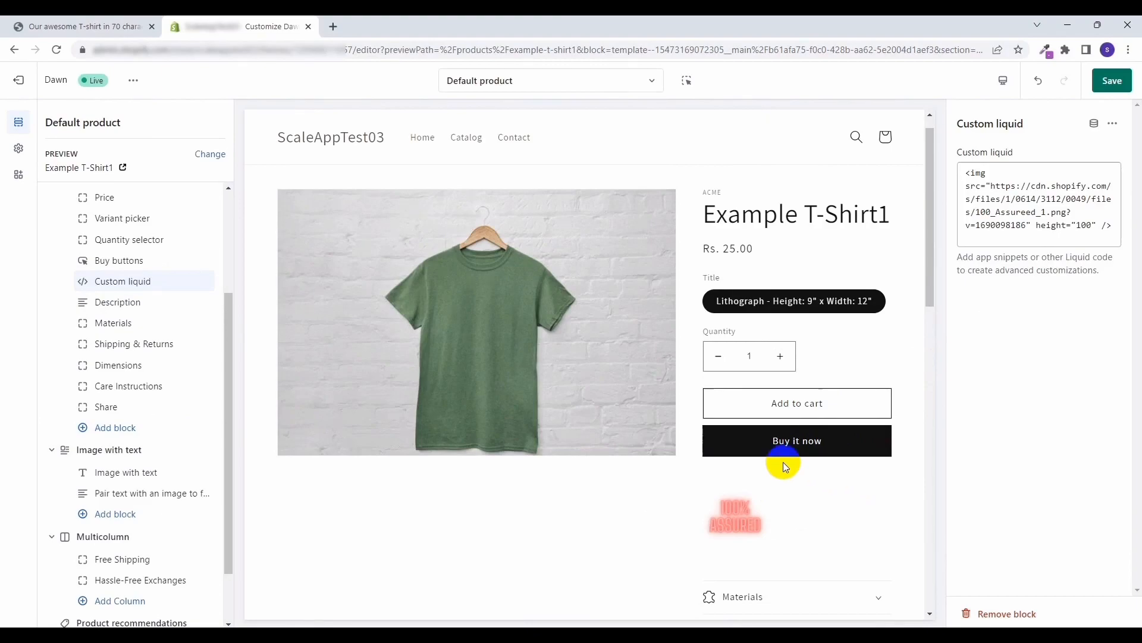
mouse_move(237, 428)
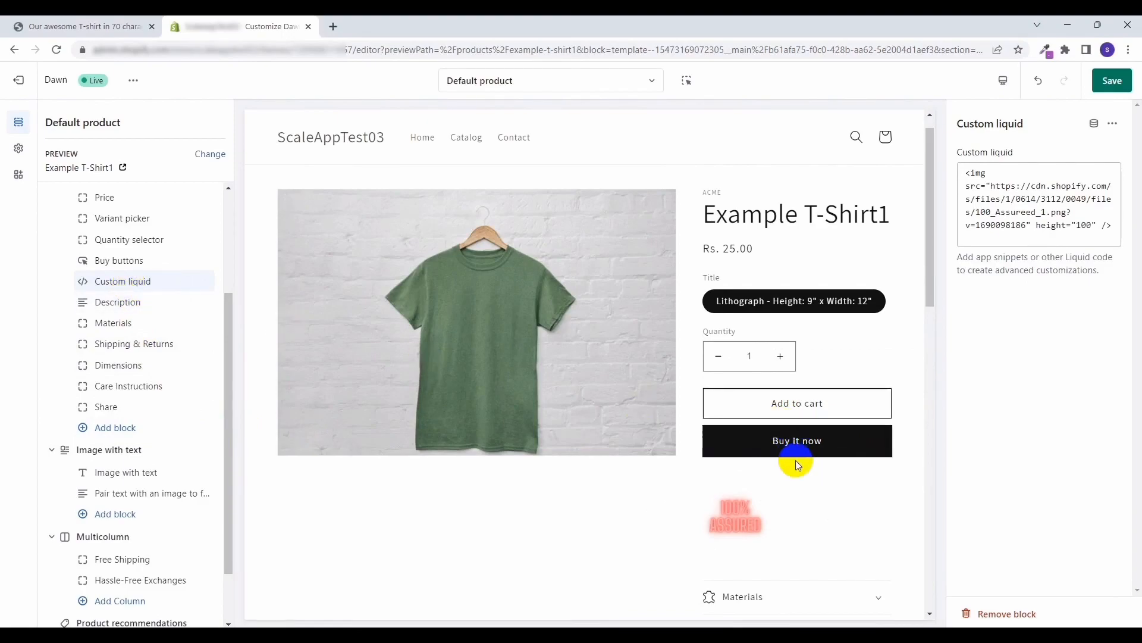
mouse_move(878, 289)
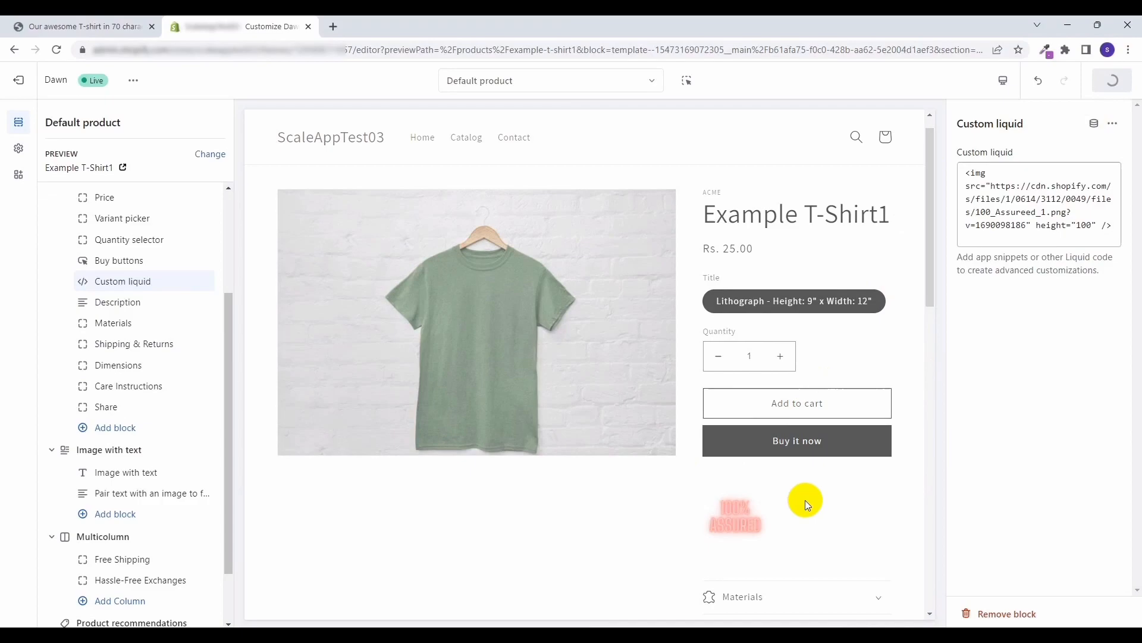
Step: Save the product template, exit the theme editor, and open the storefront in a new tab
click(1112, 81)
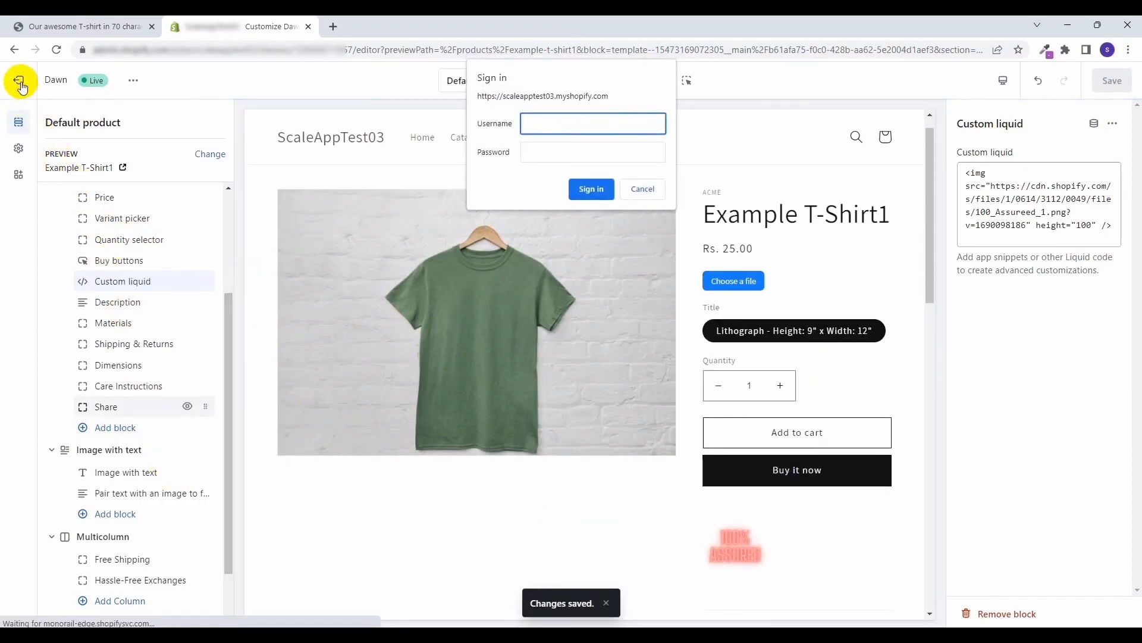
click(642, 188)
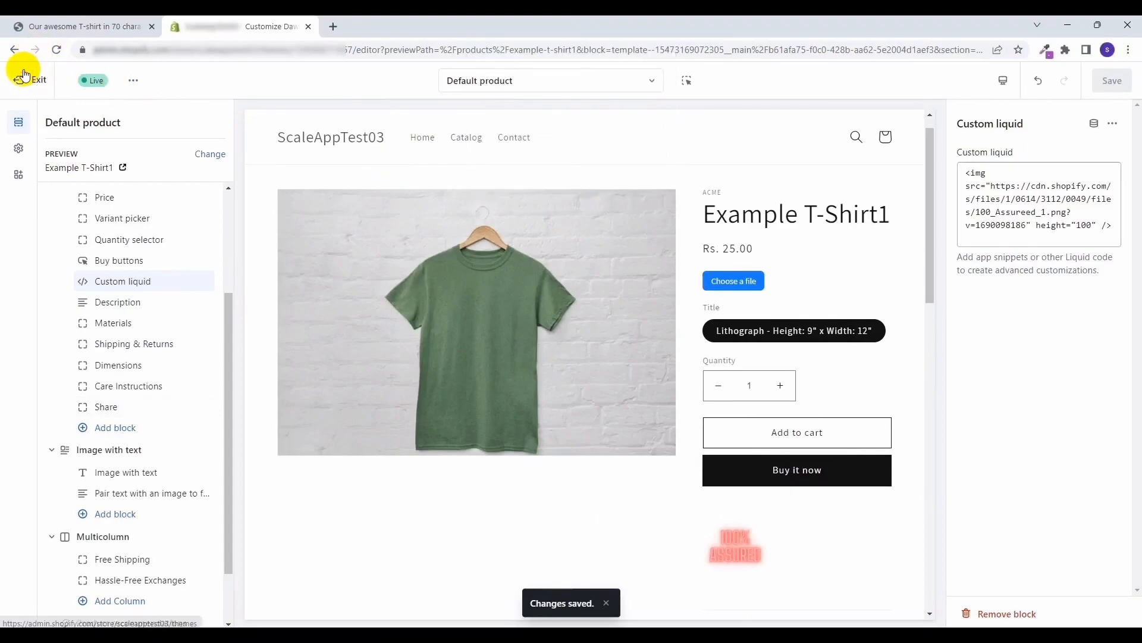
click(27, 75)
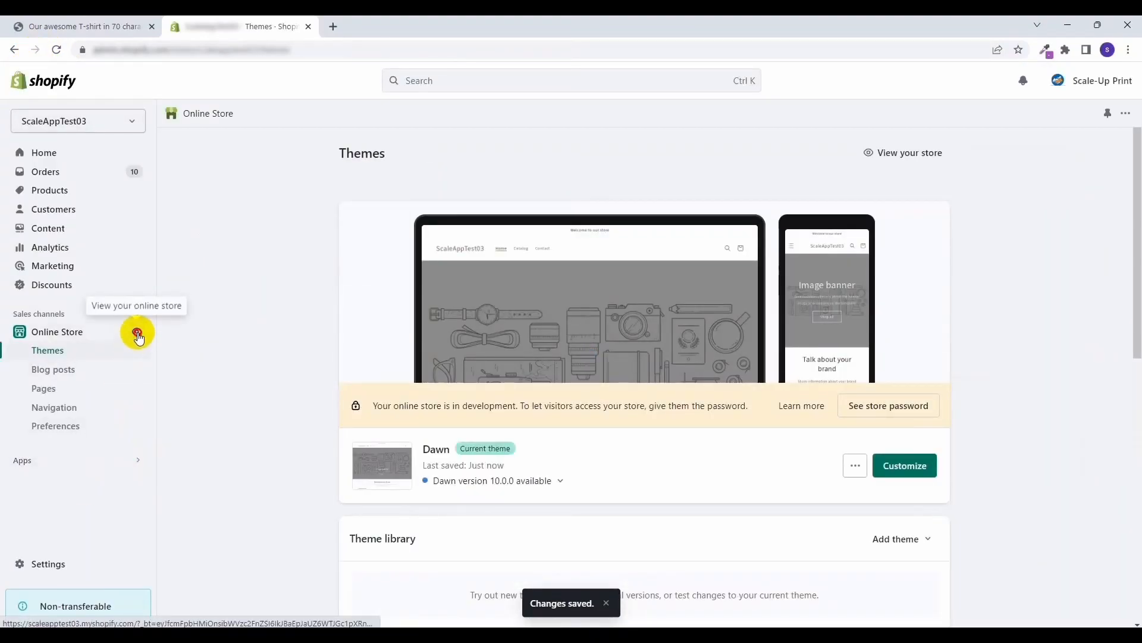
click(138, 337)
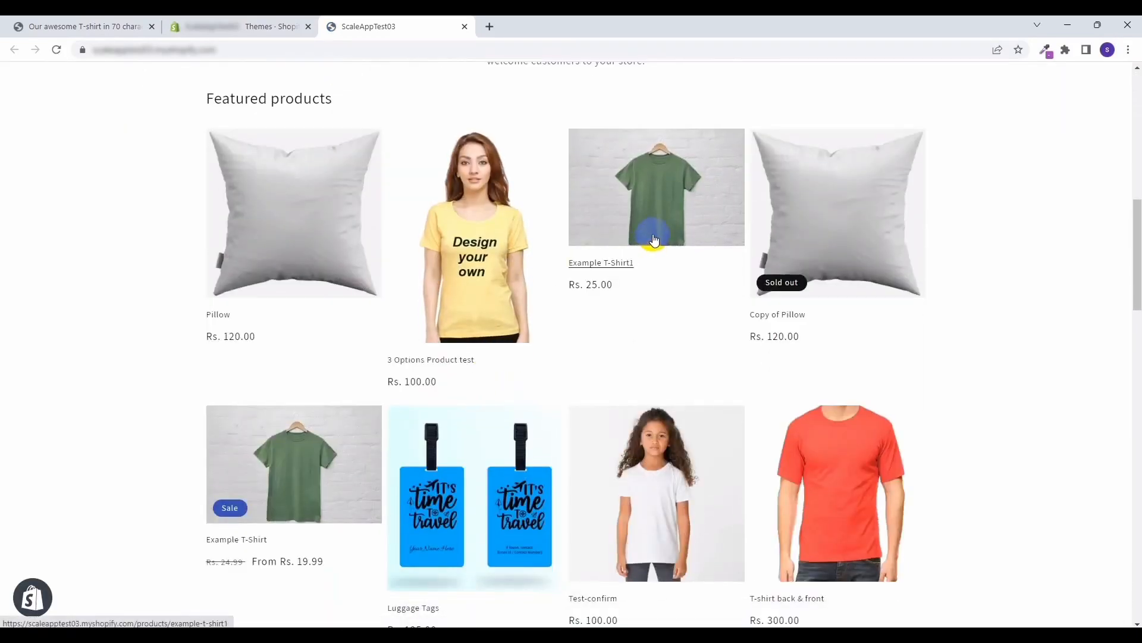
click(655, 186)
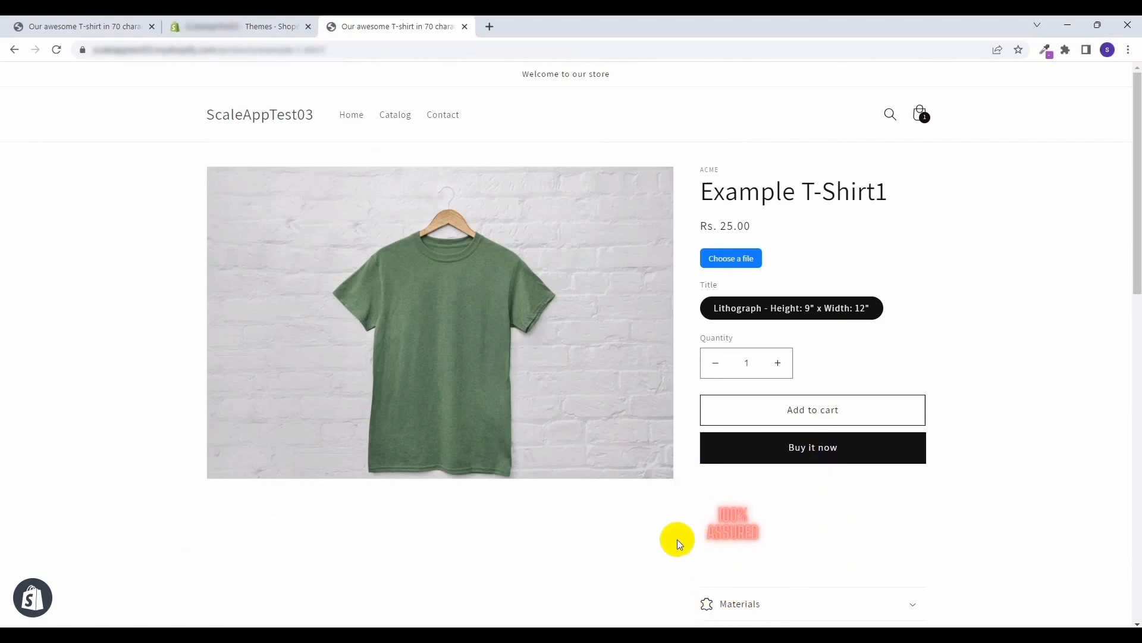
mouse_move(935, 526)
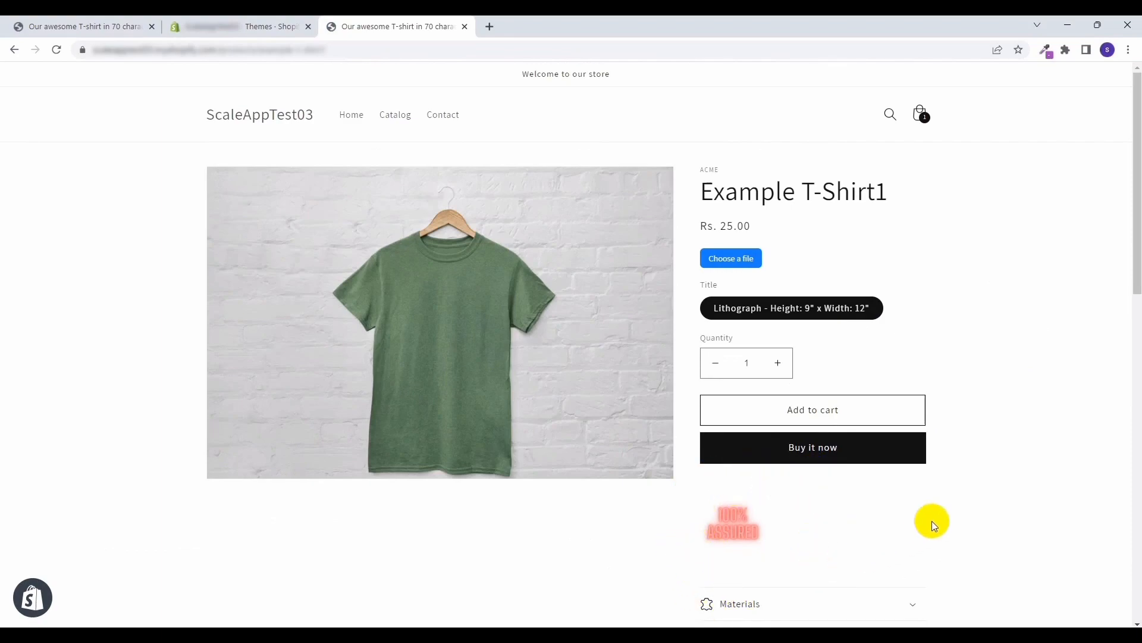
mouse_move(783, 436)
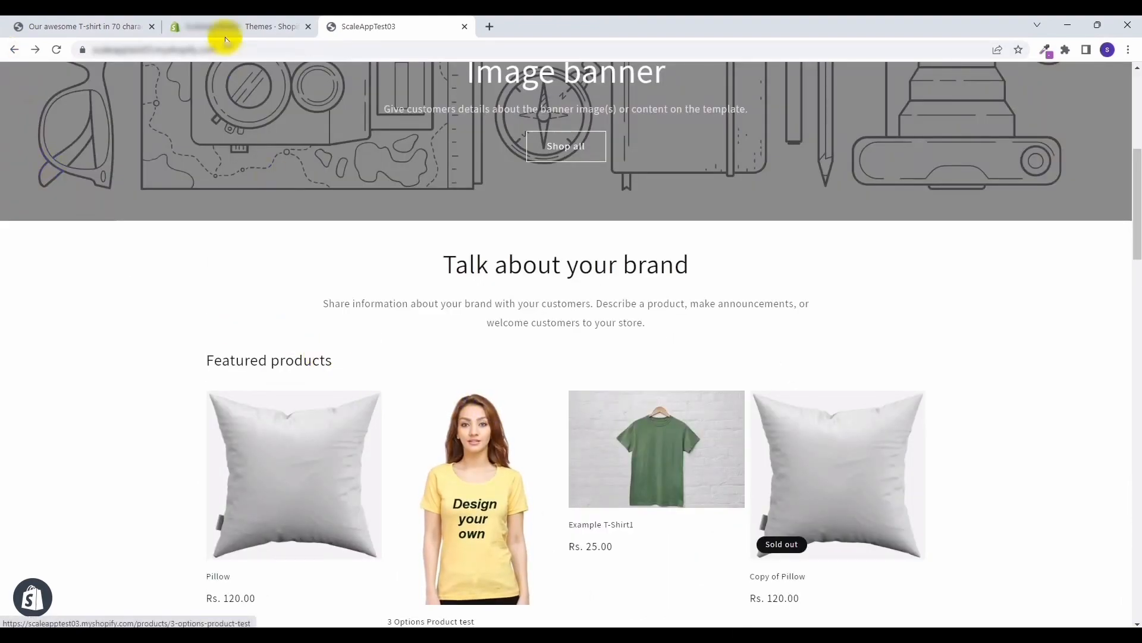
mouse_move(240, 27)
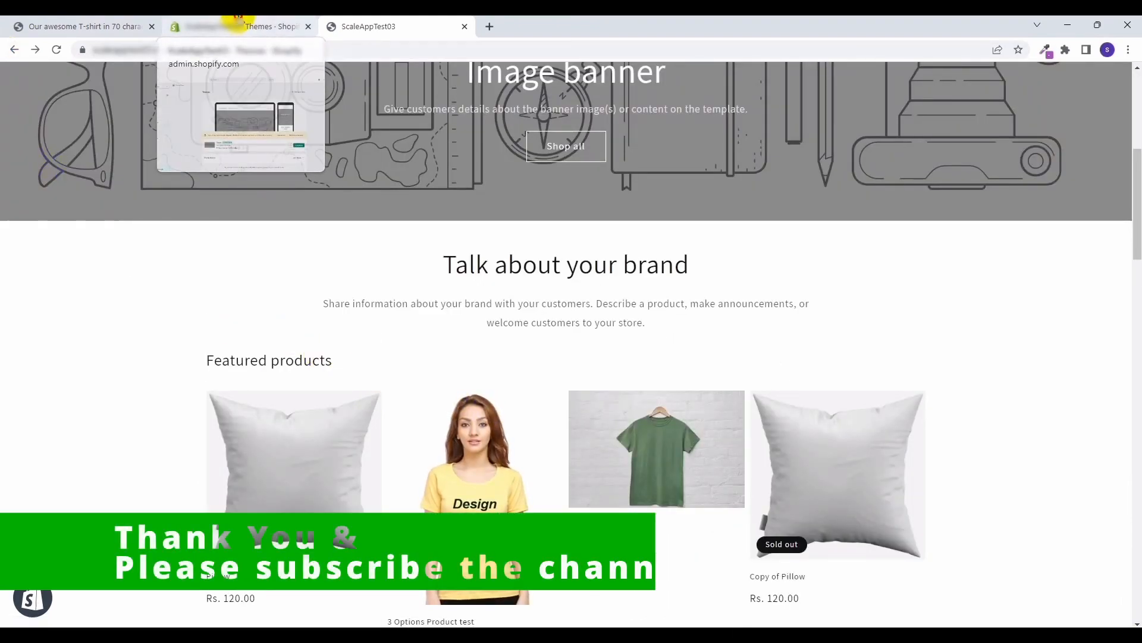
Step: Return to the Themes admin tab and scroll to the top of the page
click(240, 26)
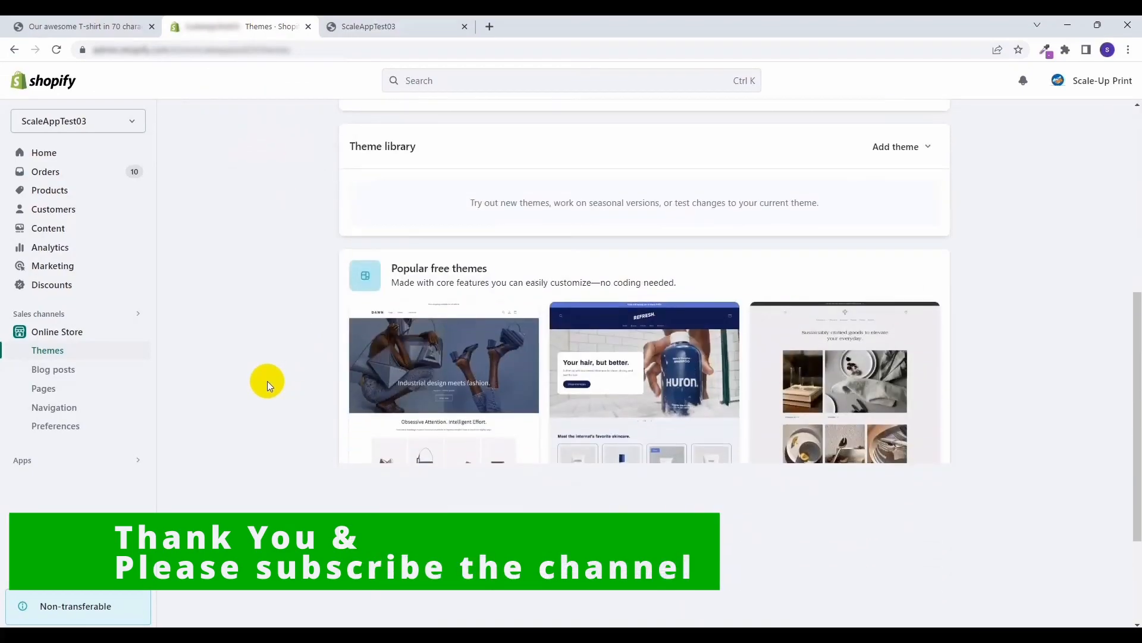
scroll(up, 3)
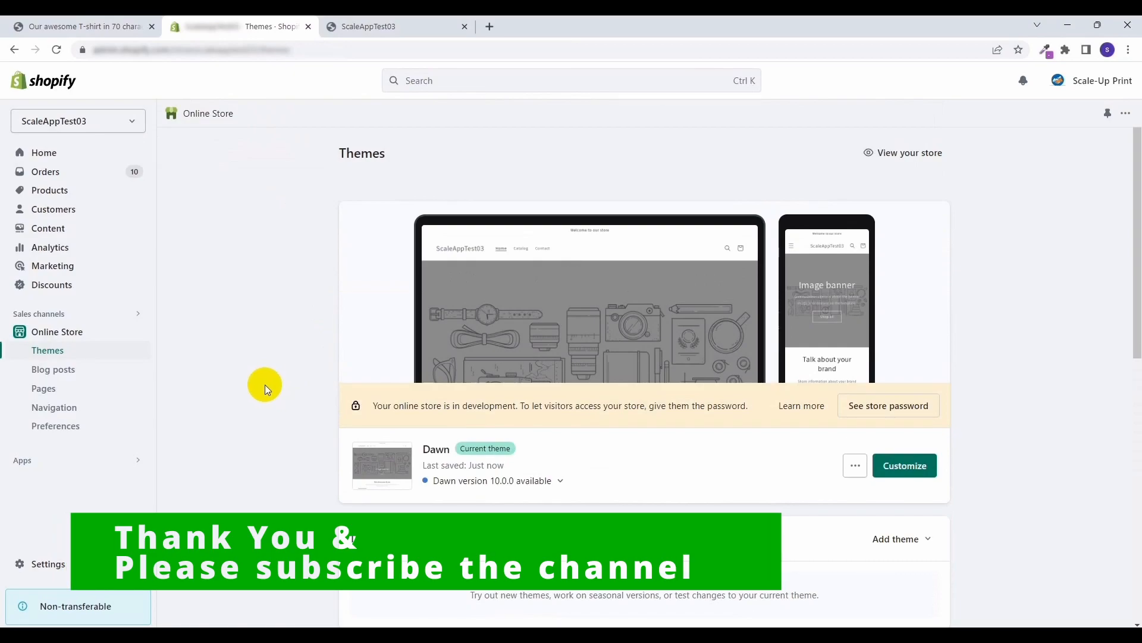
mouse_move(261, 364)
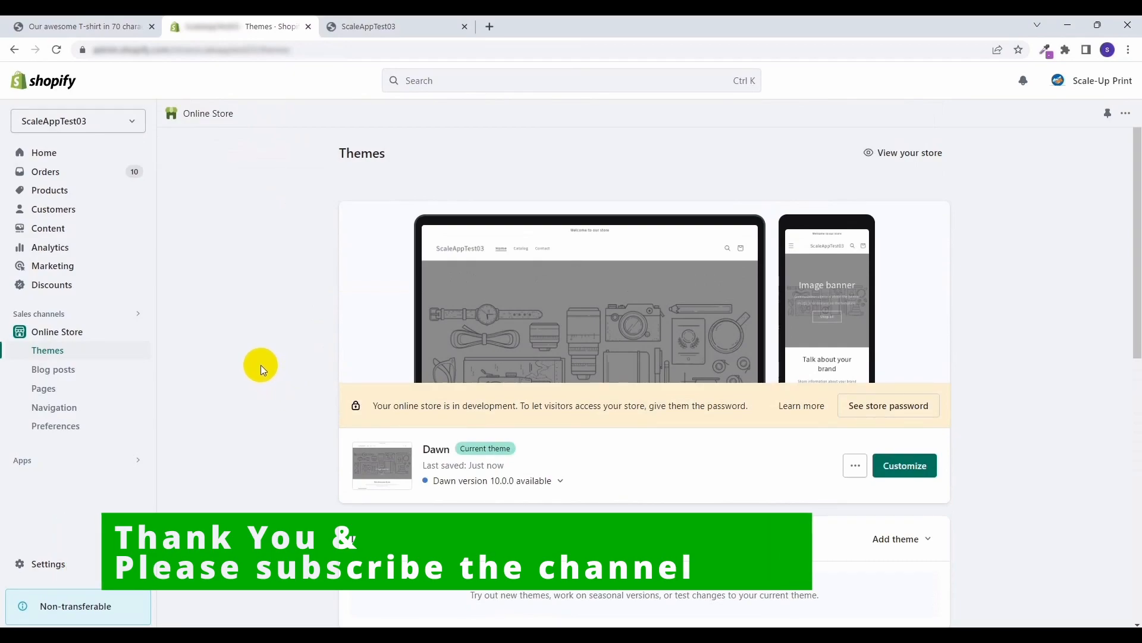